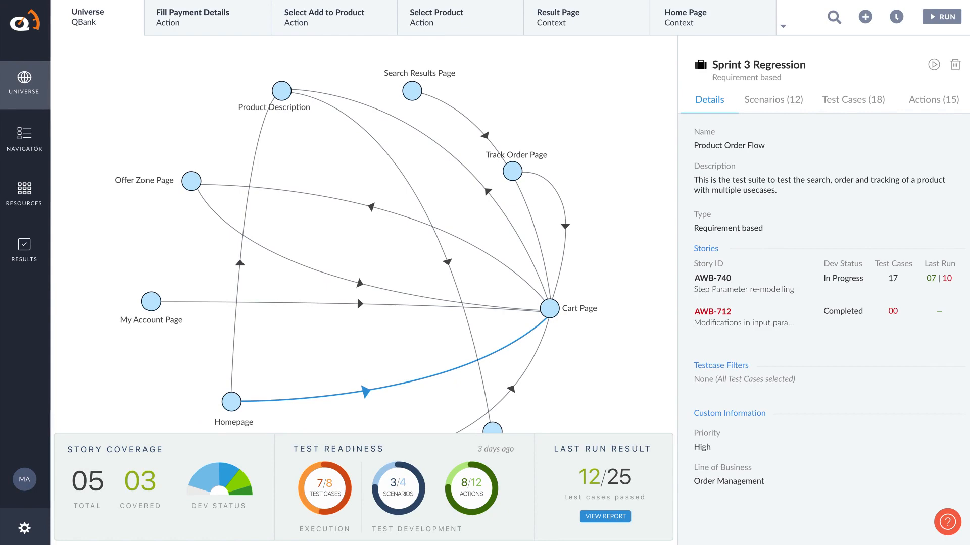
- Switch to the Fill Payment Details action tab to view its nine statements
{"action": "left_click", "coordinate": [207, 17]}
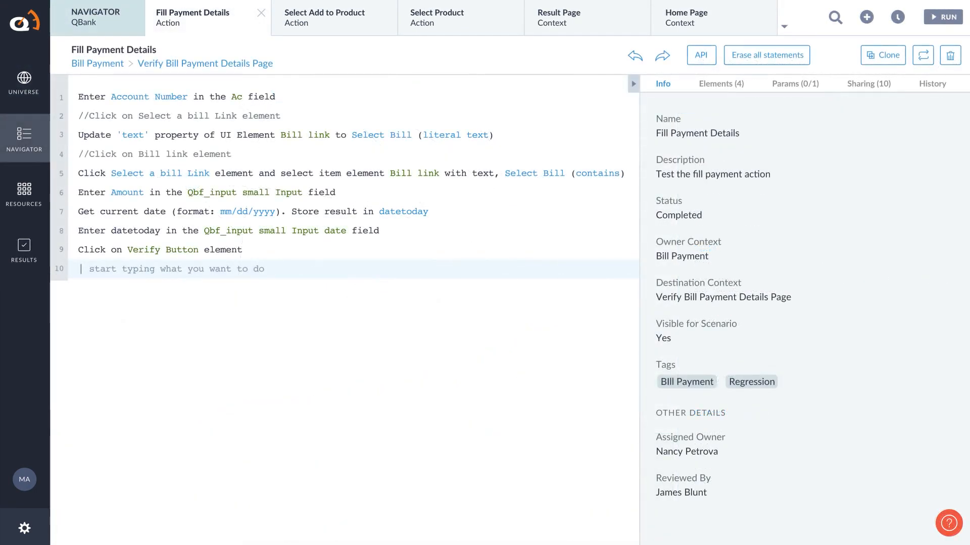